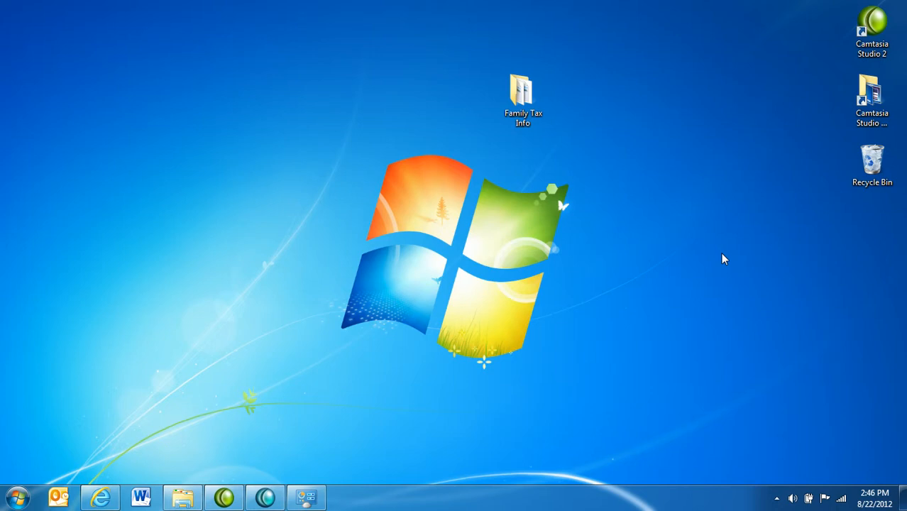
mouse_move(727, 355)
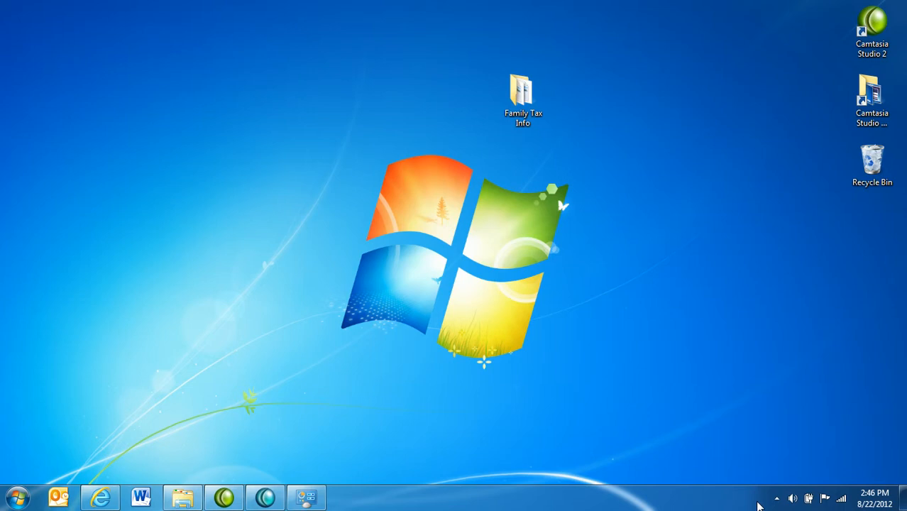
mouse_move(765, 505)
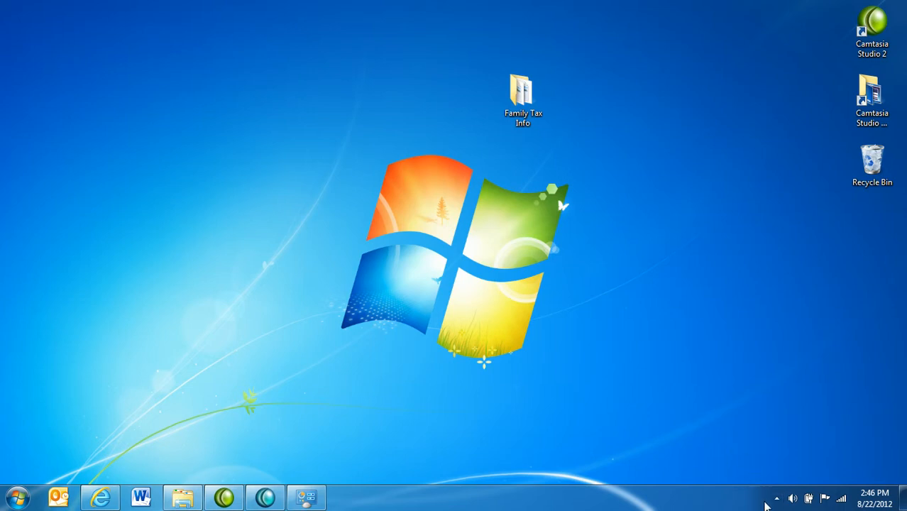
mouse_move(808, 498)
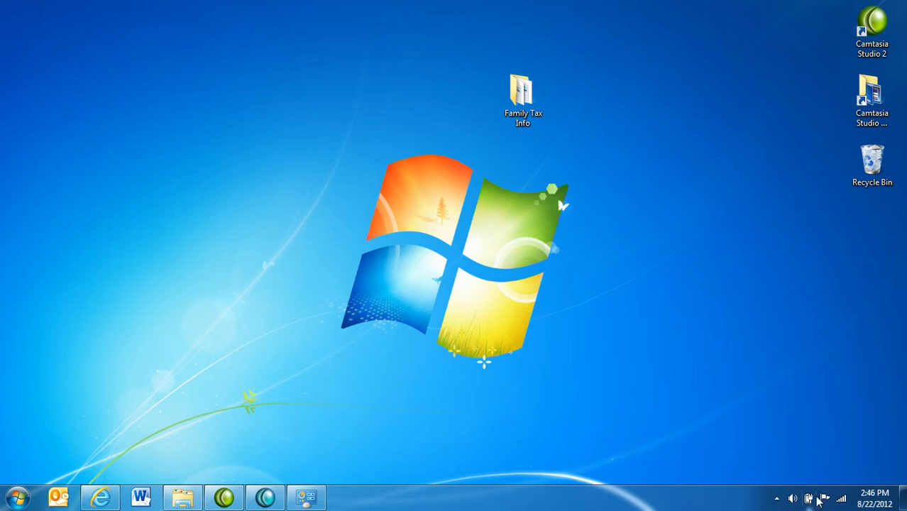
mouse_move(849, 463)
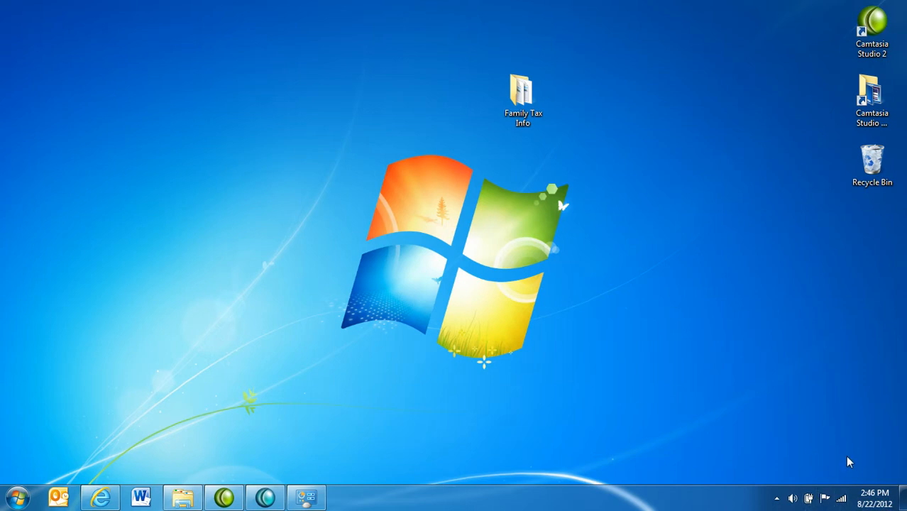
mouse_move(877, 452)
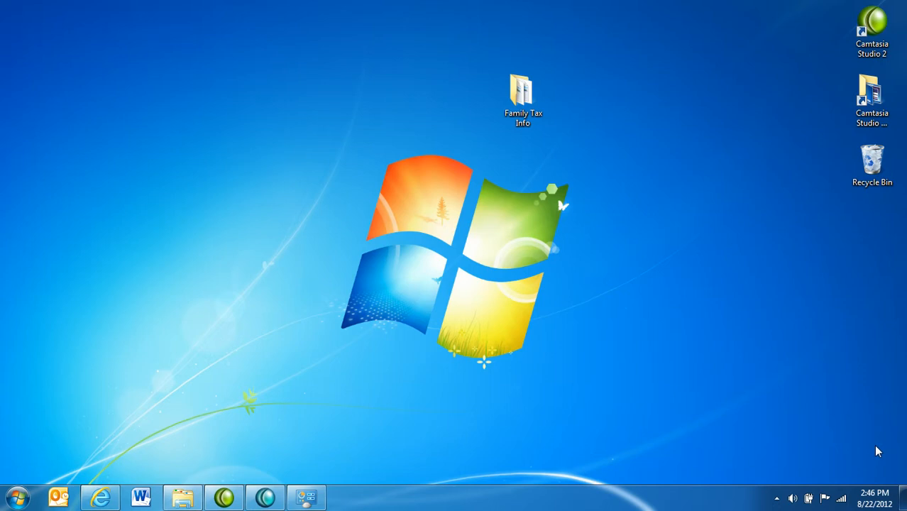
mouse_move(872, 446)
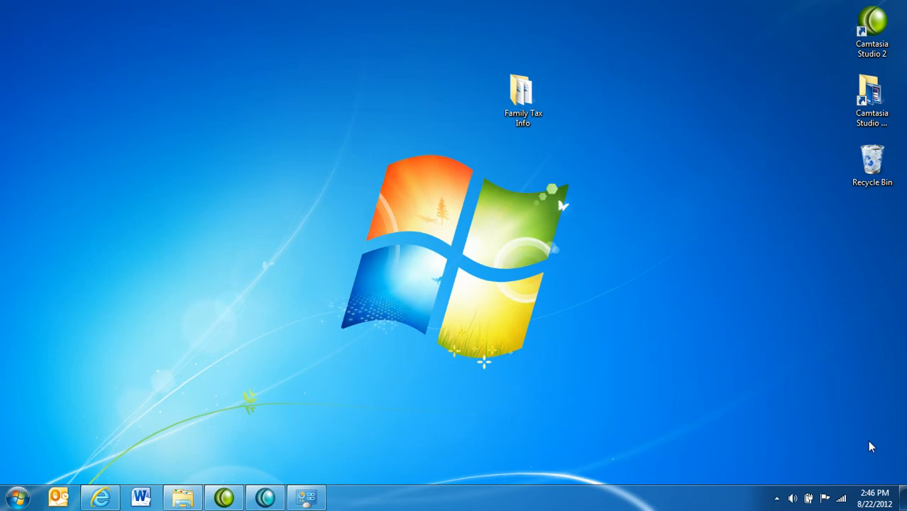
mouse_move(786, 440)
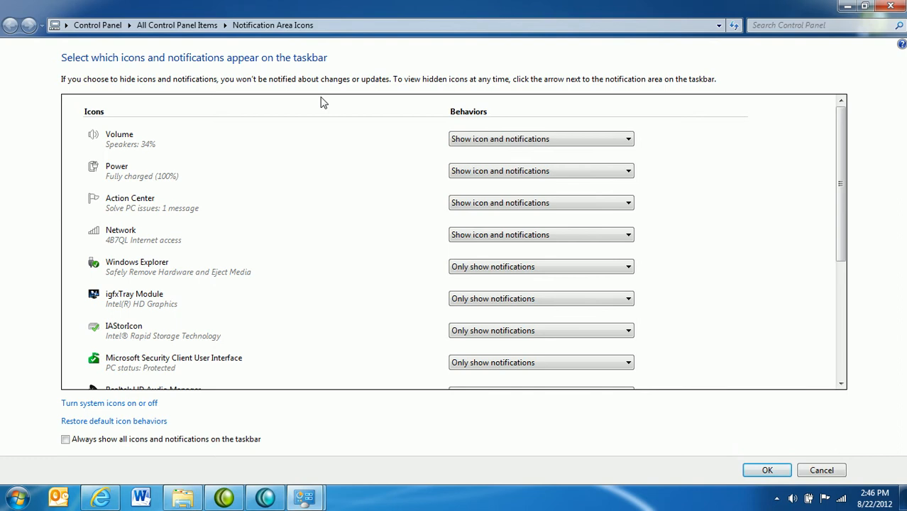
mouse_move(211, 149)
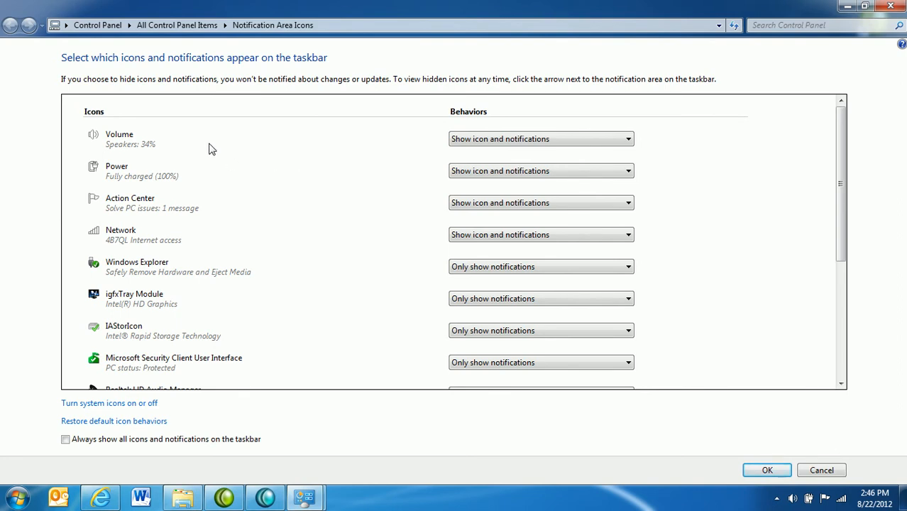
mouse_move(417, 150)
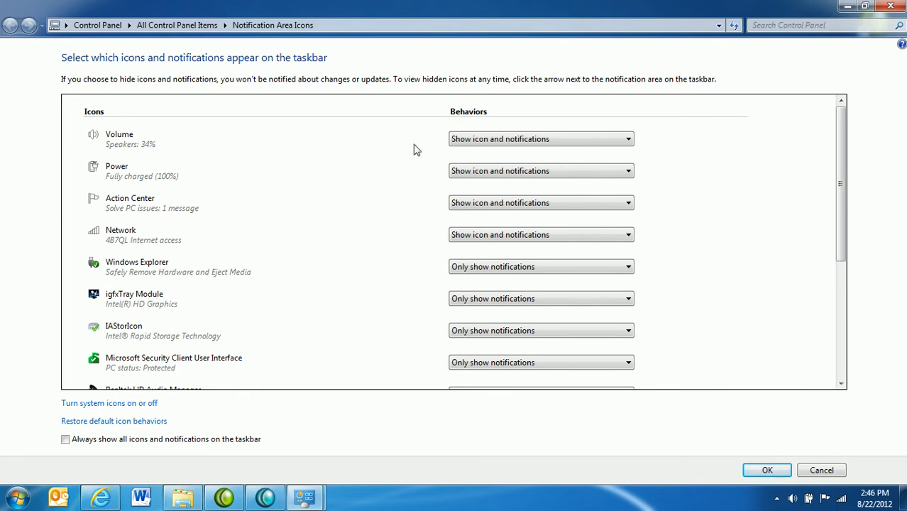
mouse_move(156, 414)
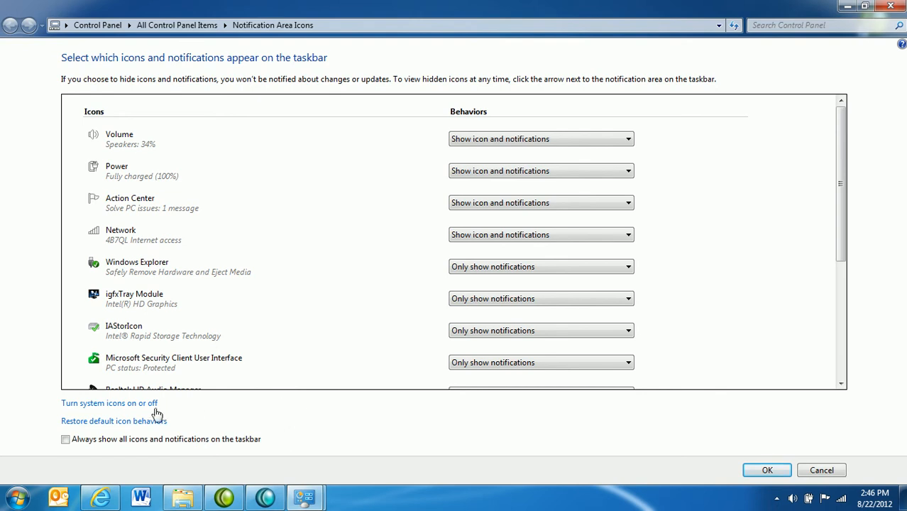
mouse_move(116, 412)
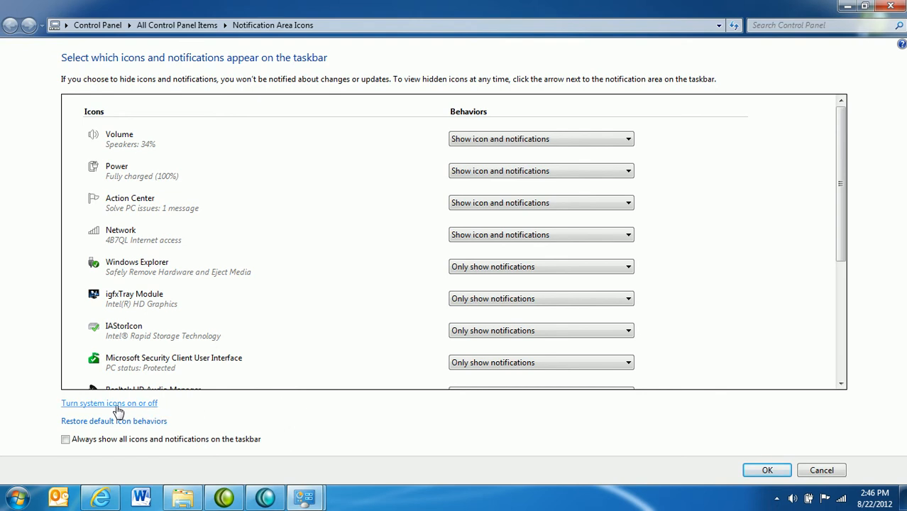
Switch the Power, Volume and Clock system icons to Off, leaving Network and Action Center On.
left_click(109, 404)
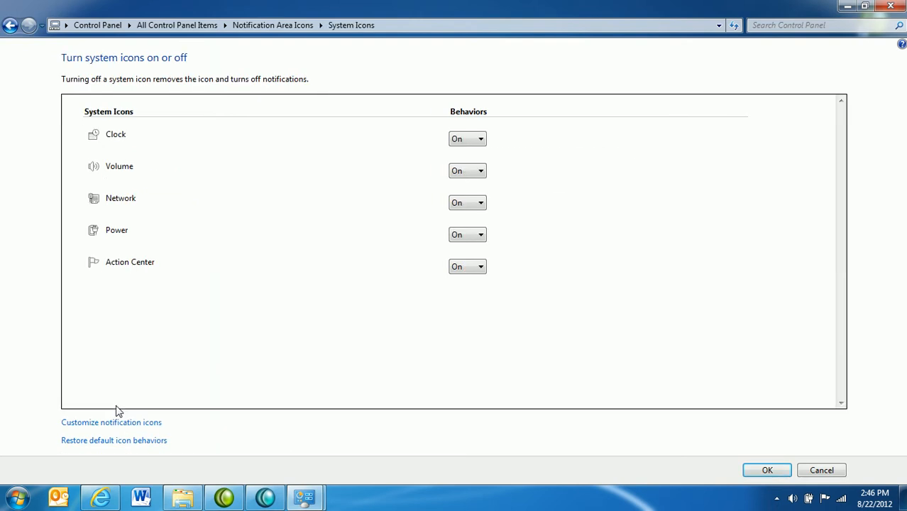
mouse_move(369, 220)
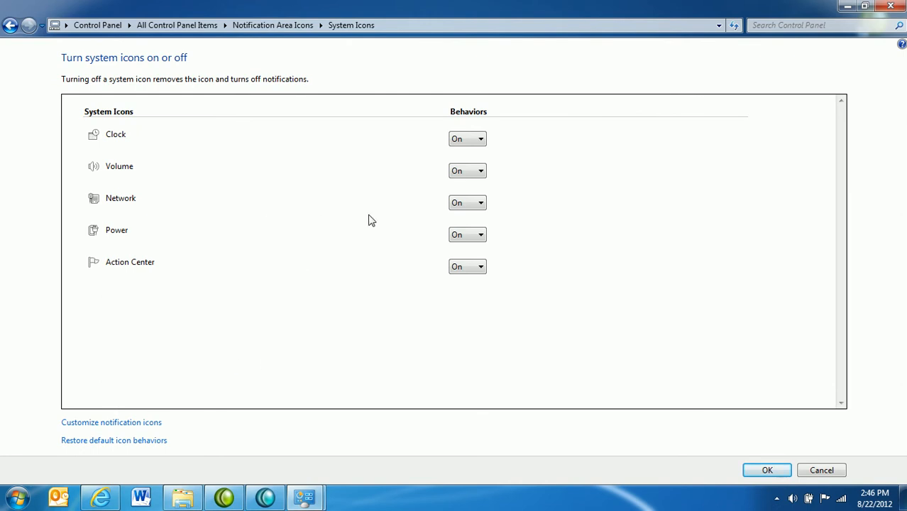
left_click(467, 234)
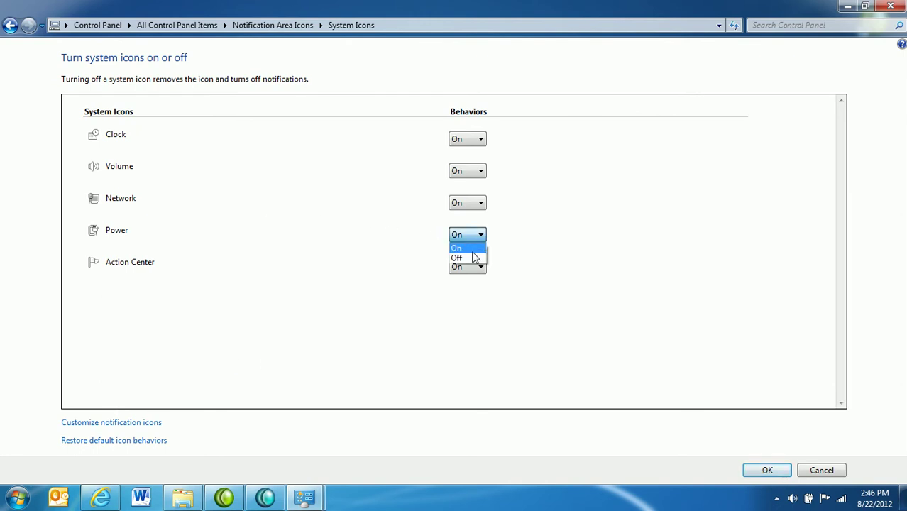
left_click(458, 257)
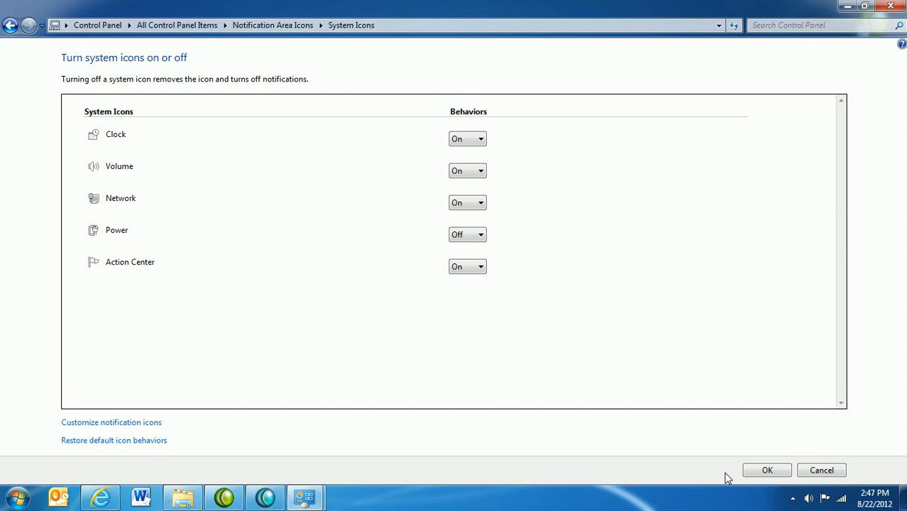
mouse_move(747, 491)
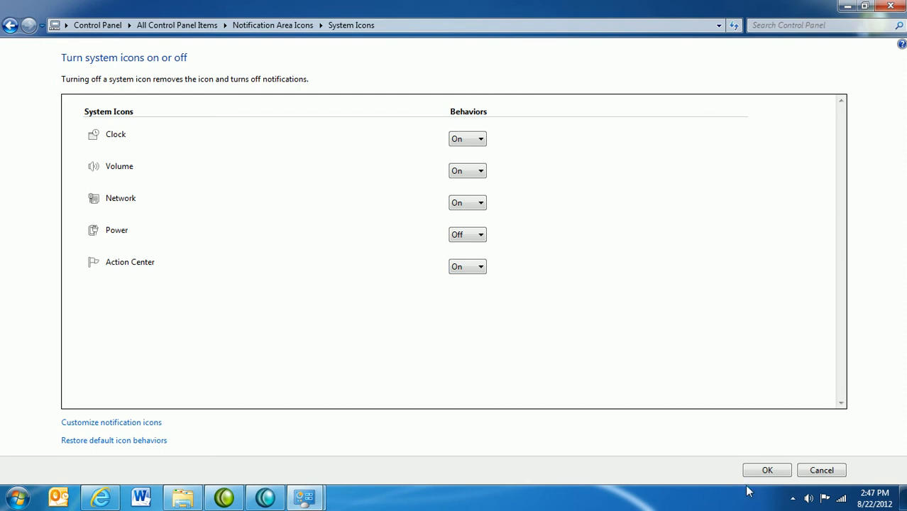
mouse_move(467, 203)
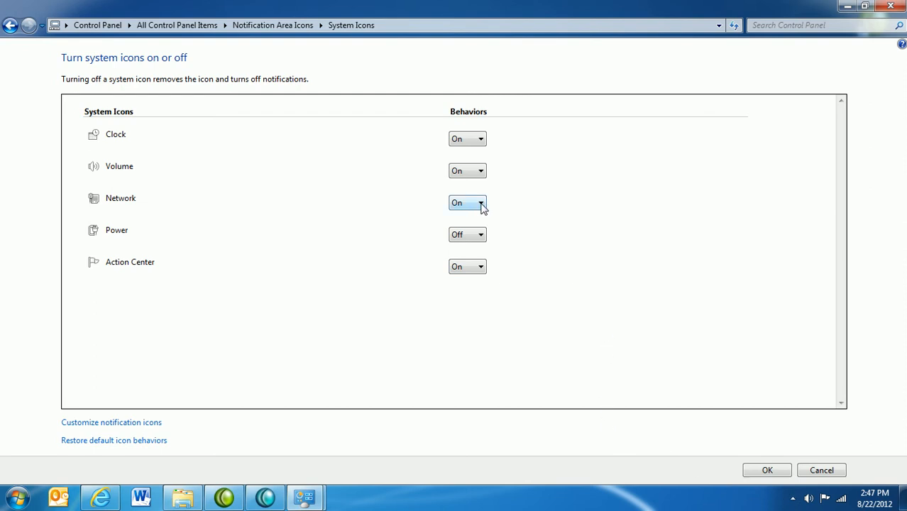
left_click(467, 170)
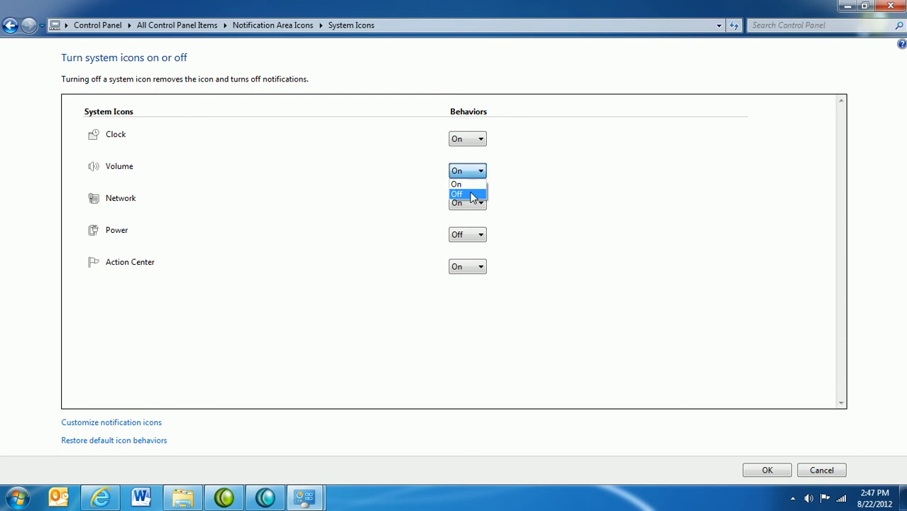
left_click(457, 193)
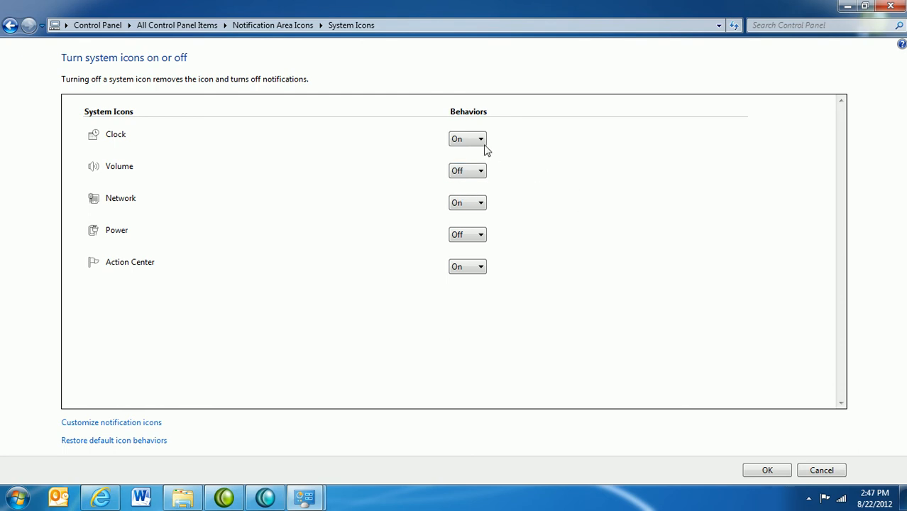
left_click(467, 139)
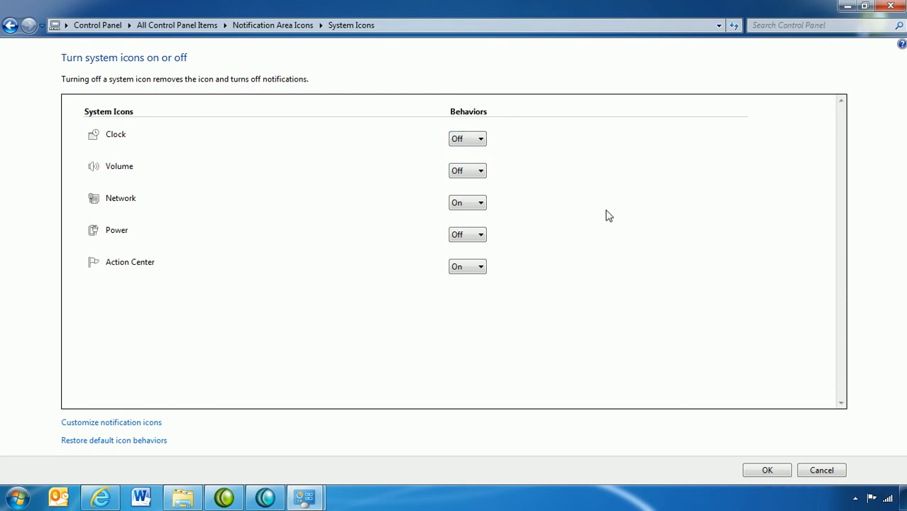
mouse_move(642, 376)
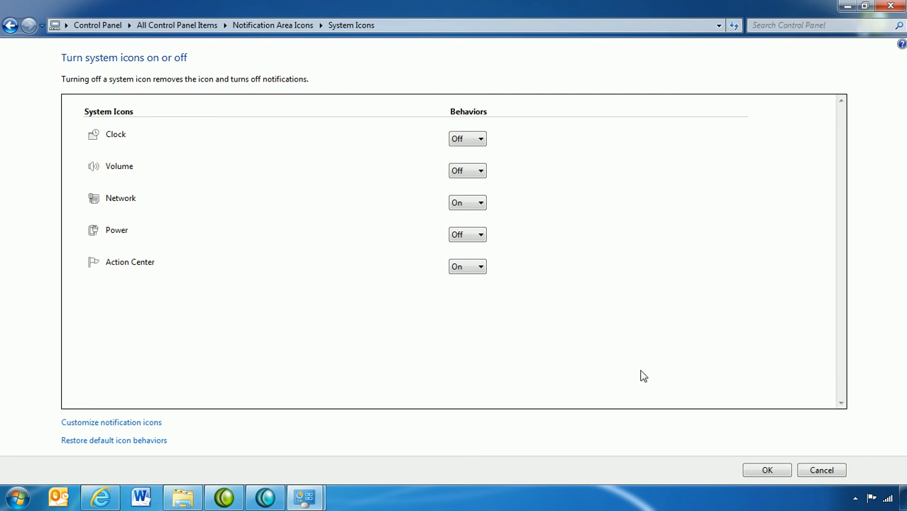
mouse_move(642, 506)
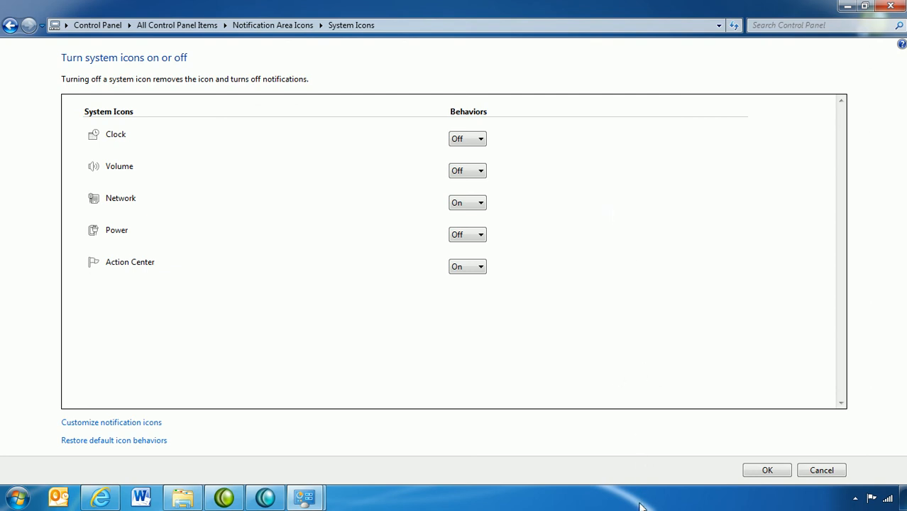